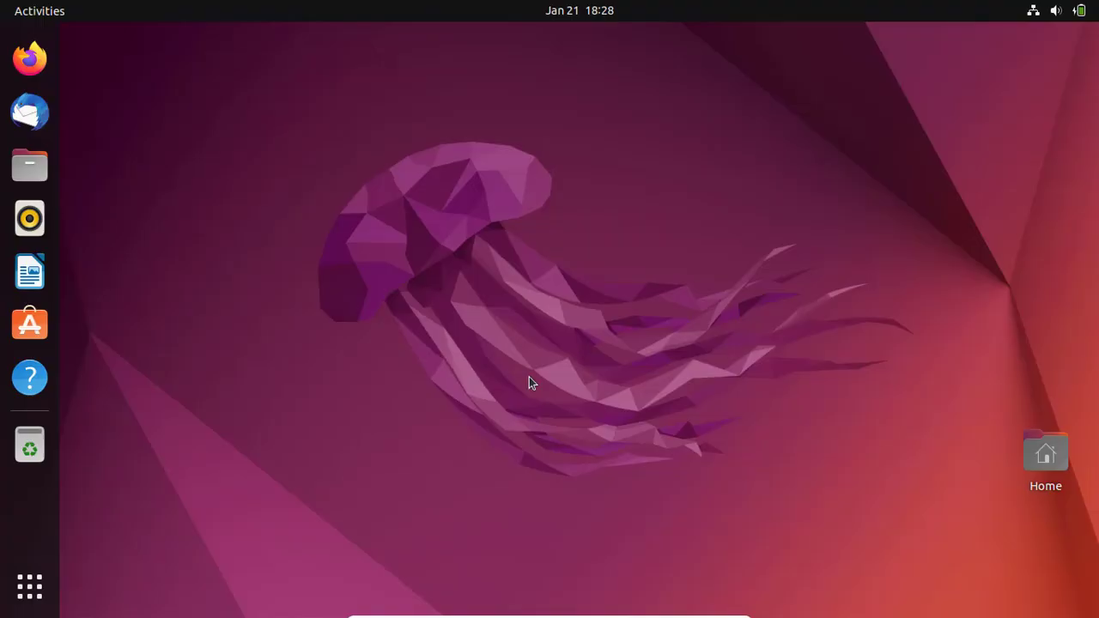
mouse_move(519, 395)
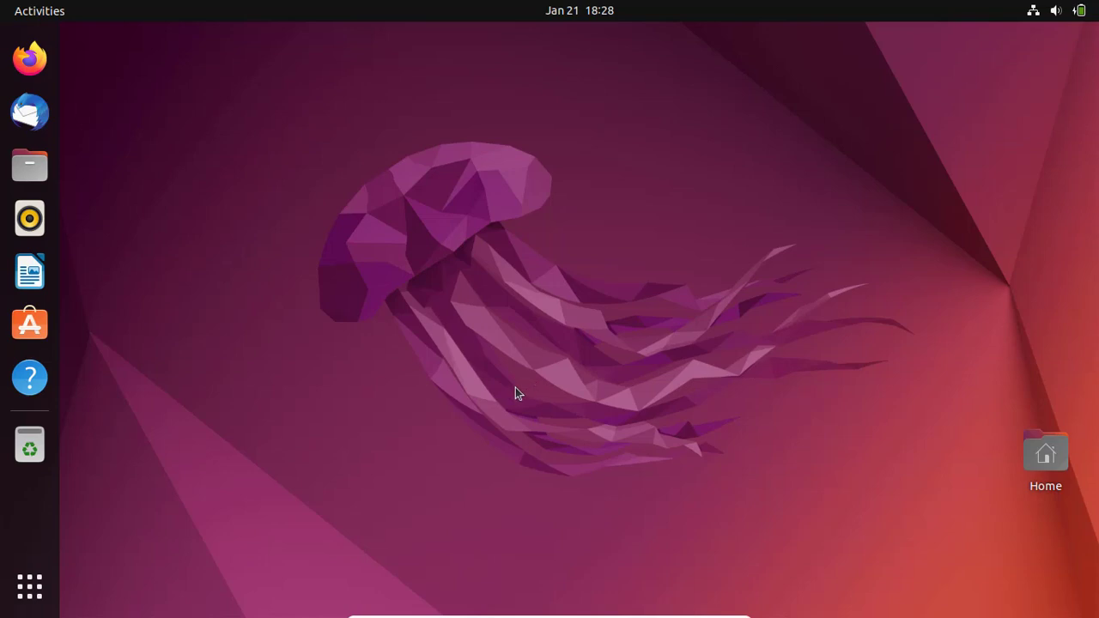
mouse_move(79, 584)
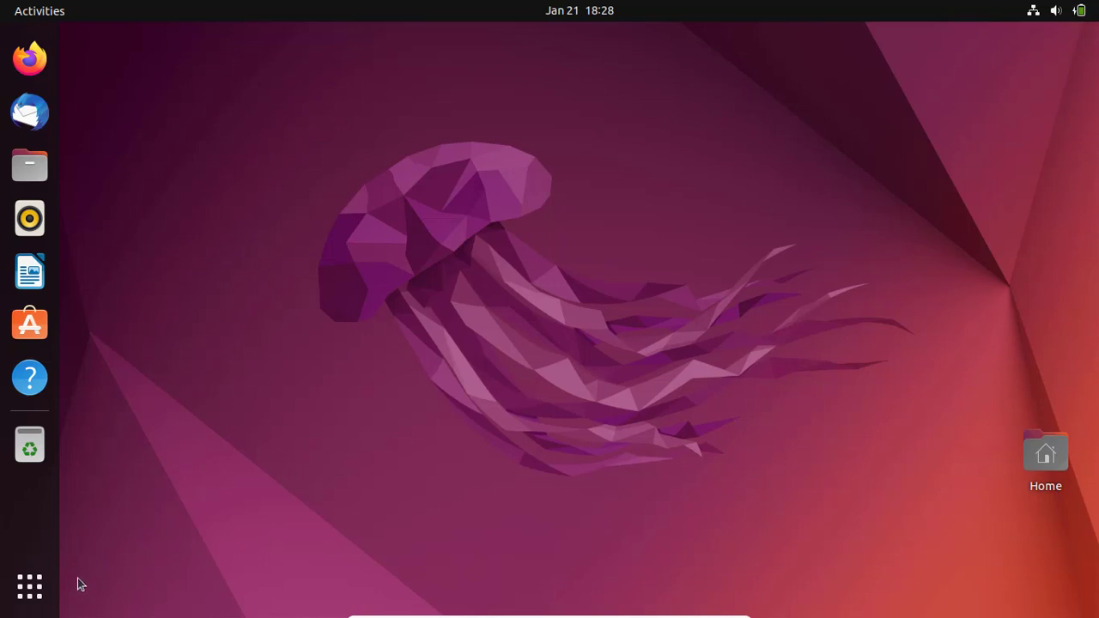
mouse_move(360, 442)
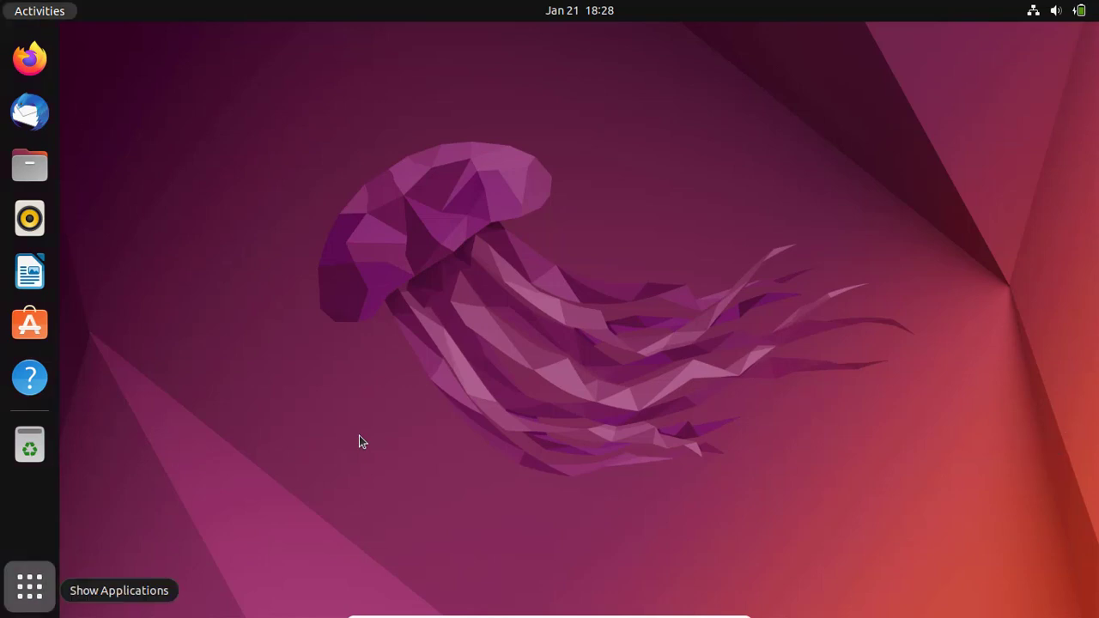
- Launch Terminal from Show Applications and run 'sudo apt update' to refresh package lists
click(29, 587)
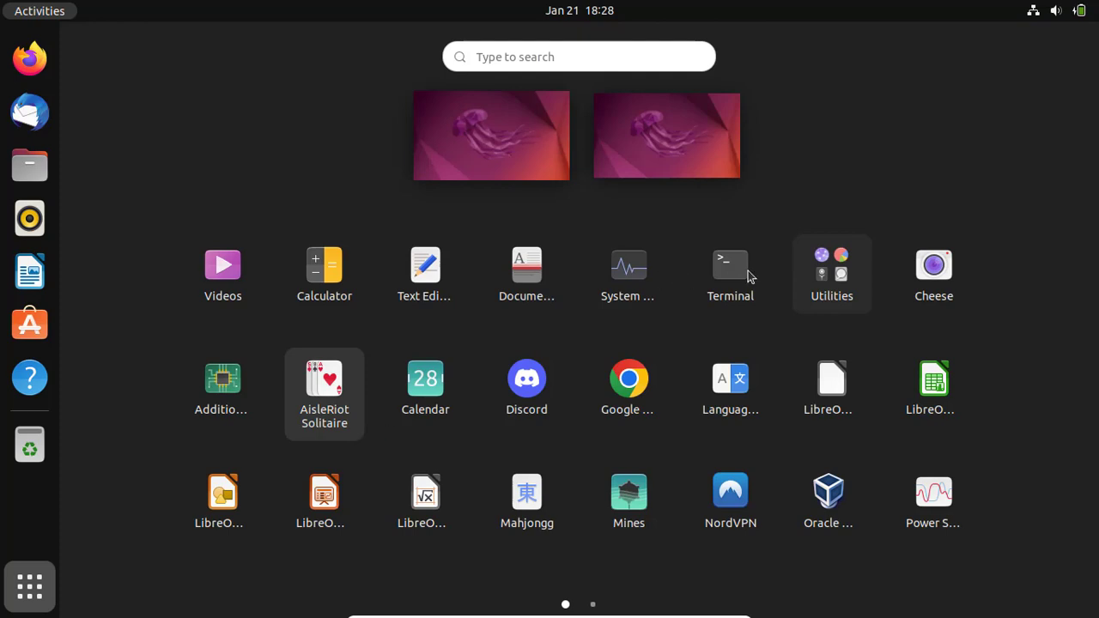
mouse_move(738, 274)
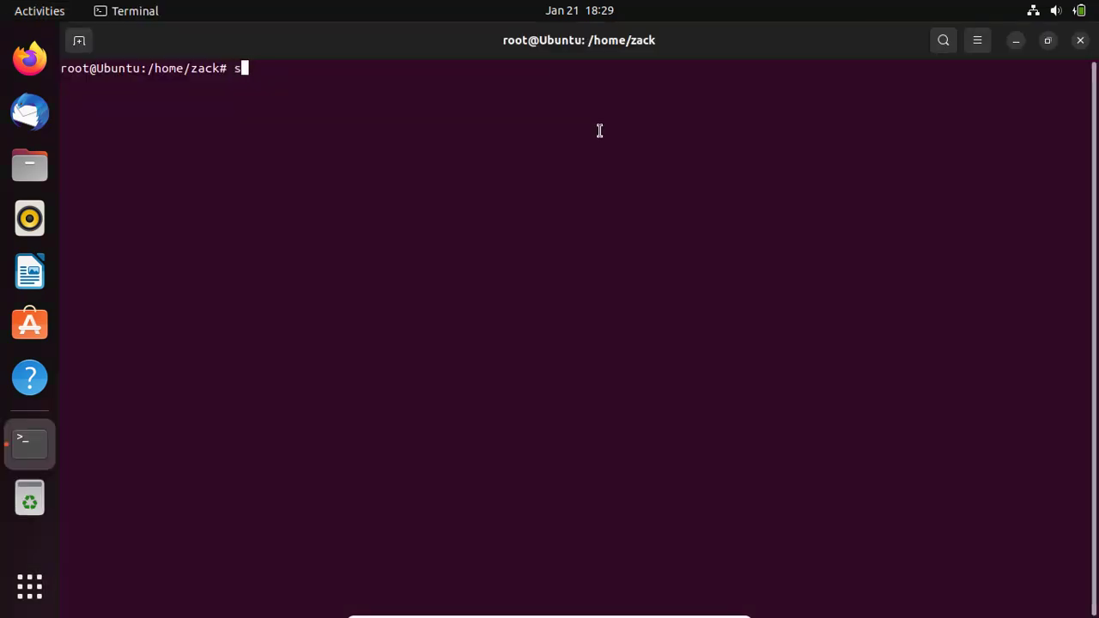
text(udo ap)
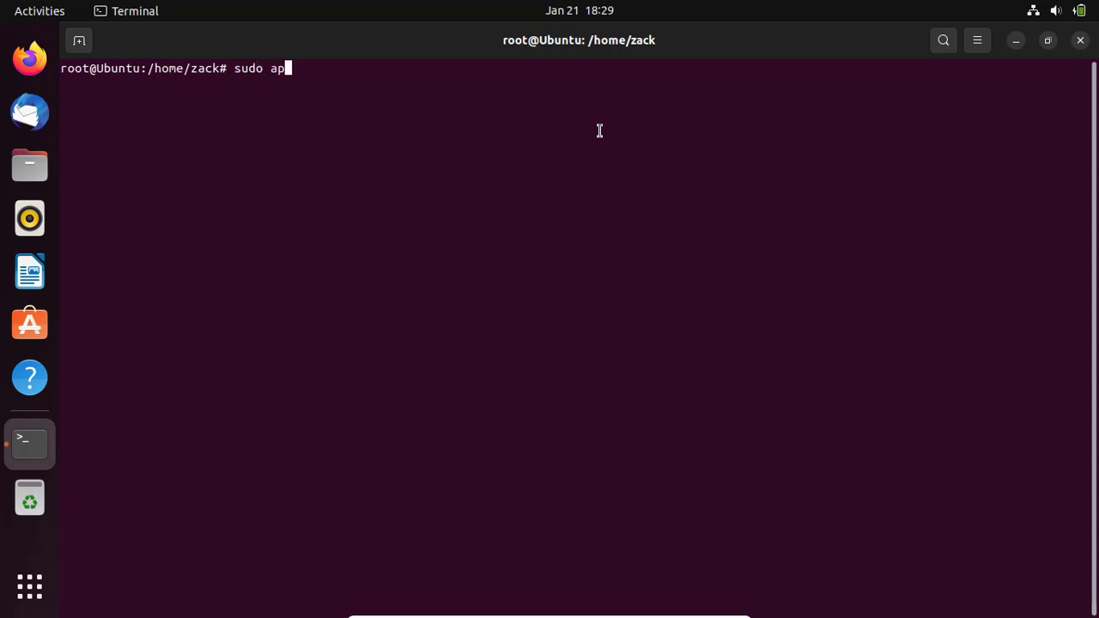
text(t update)
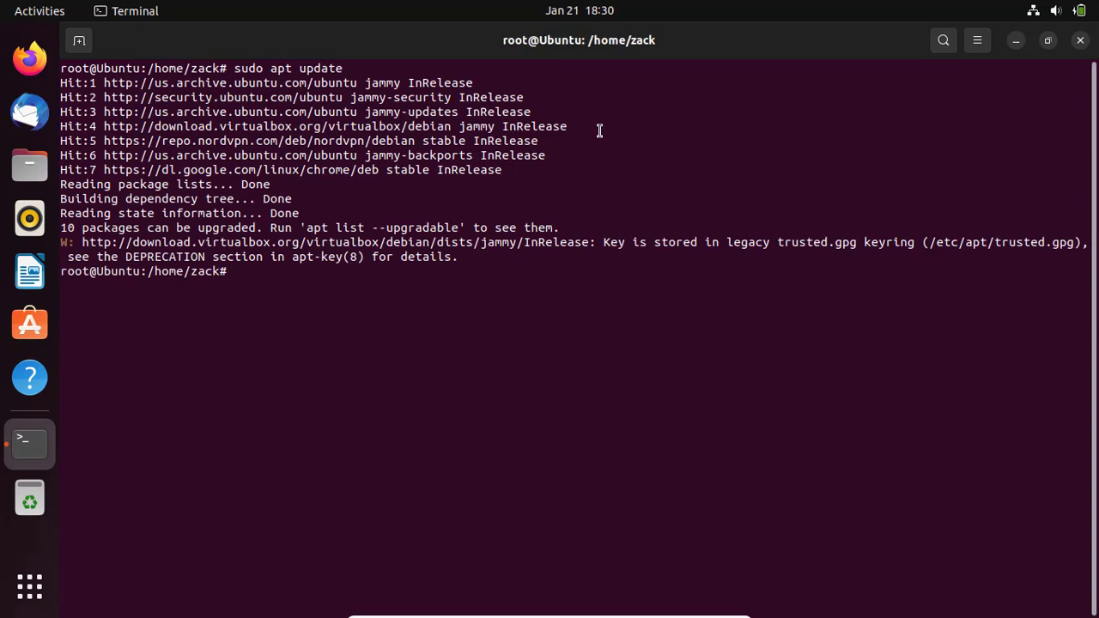
- Run 'sudo apt upgrade' to completion, then clear the screen with 'clear'
text(sudo apt)
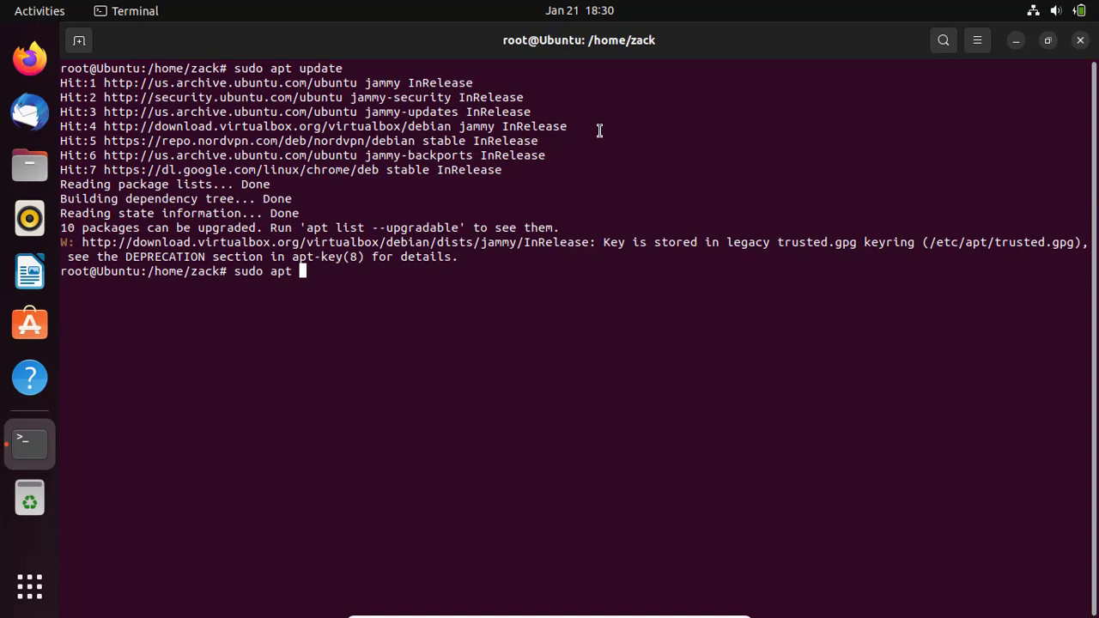
text(up)
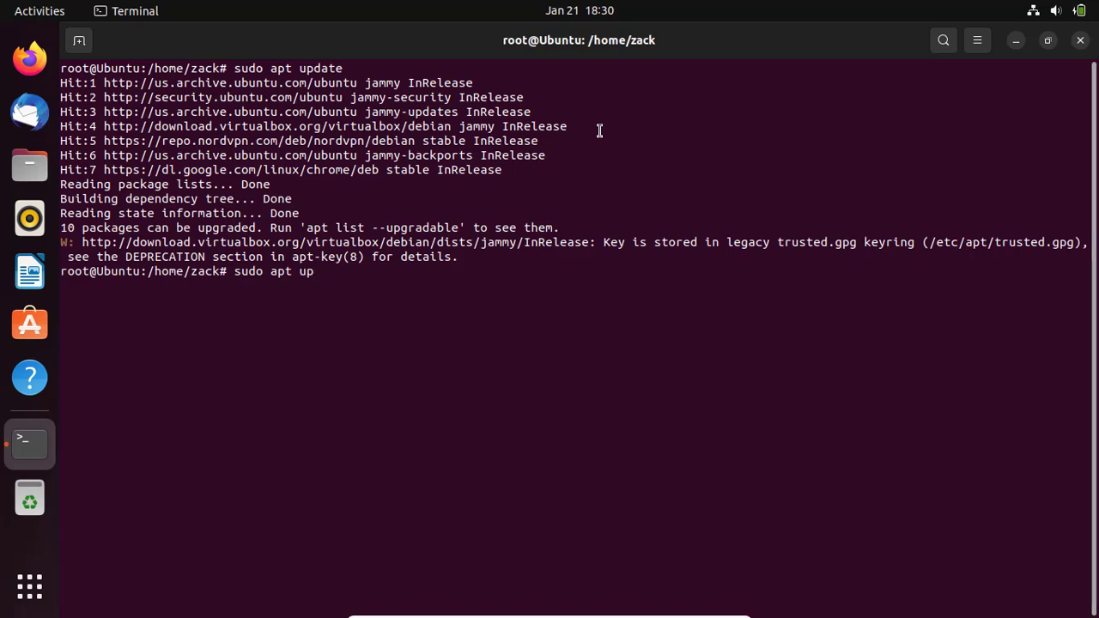
text(grade)
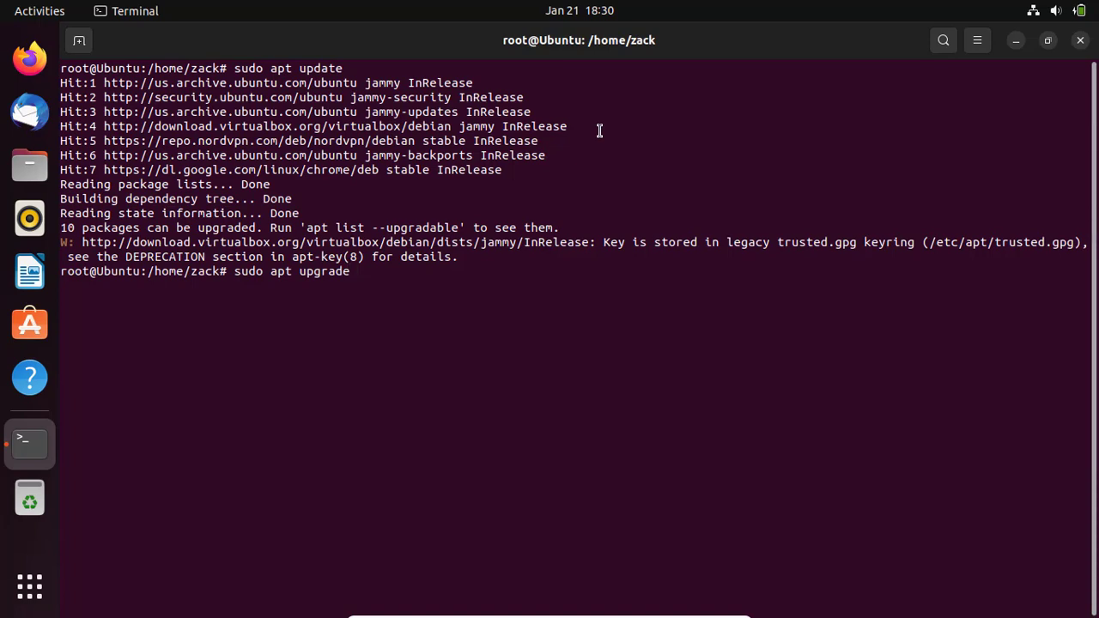
key(Return)
text(y)
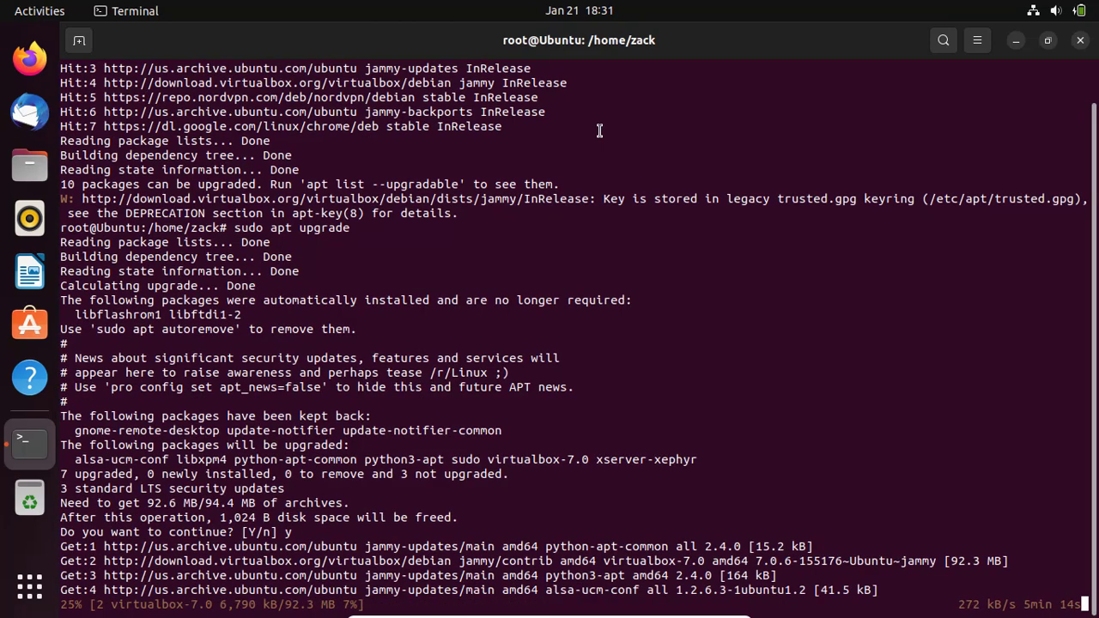
text(ck# c)
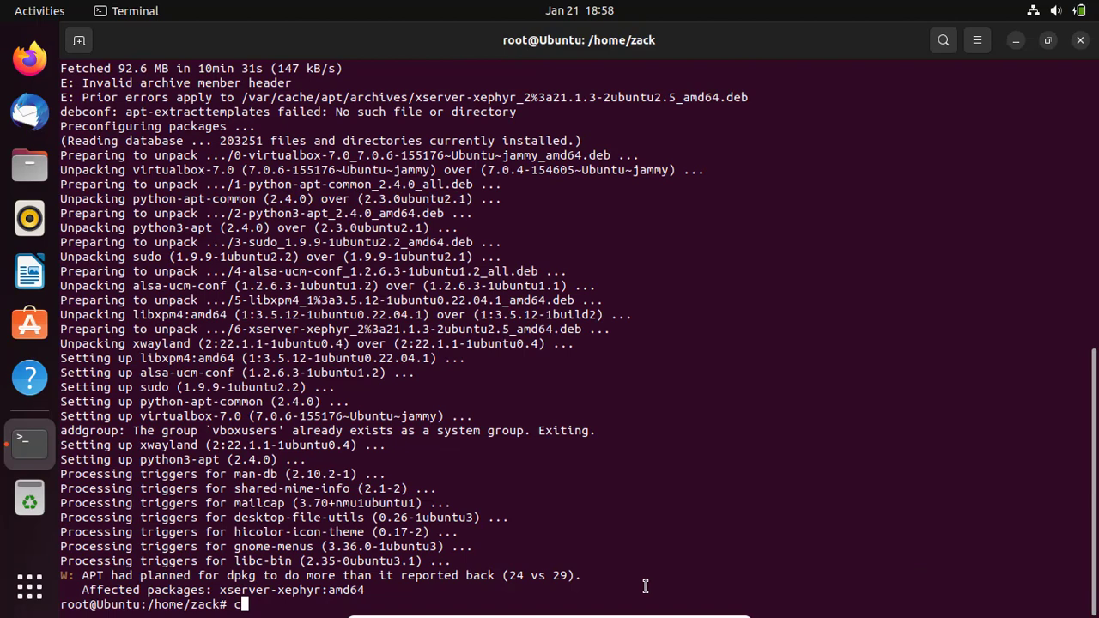
text(lear)
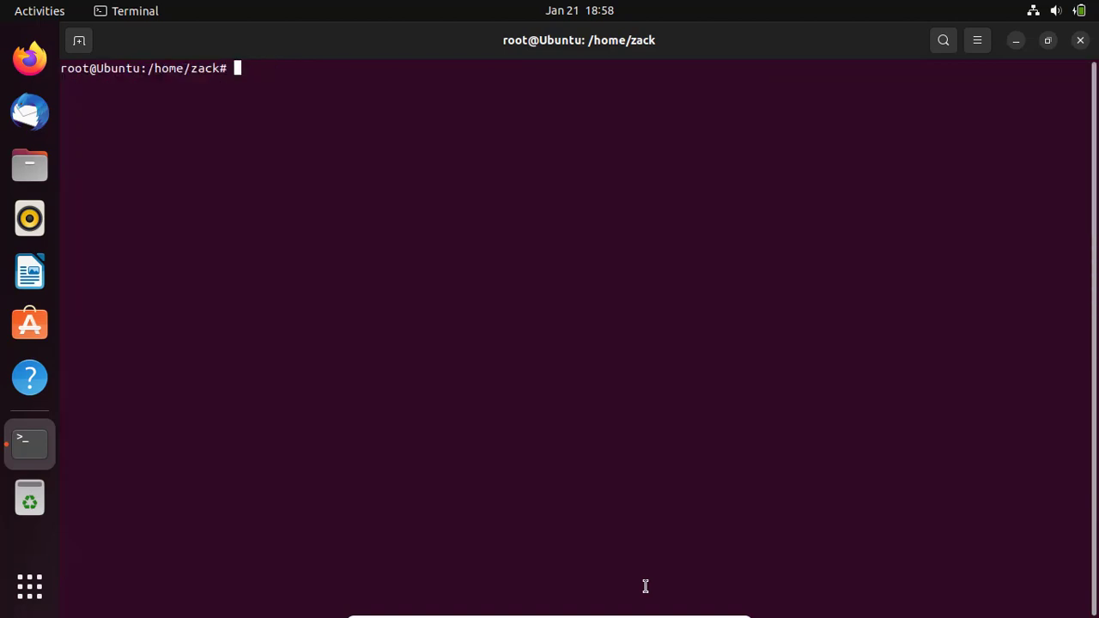
- Install curl with 'sudo apt install curl', then clear the screen
text(sudo apt install curl)
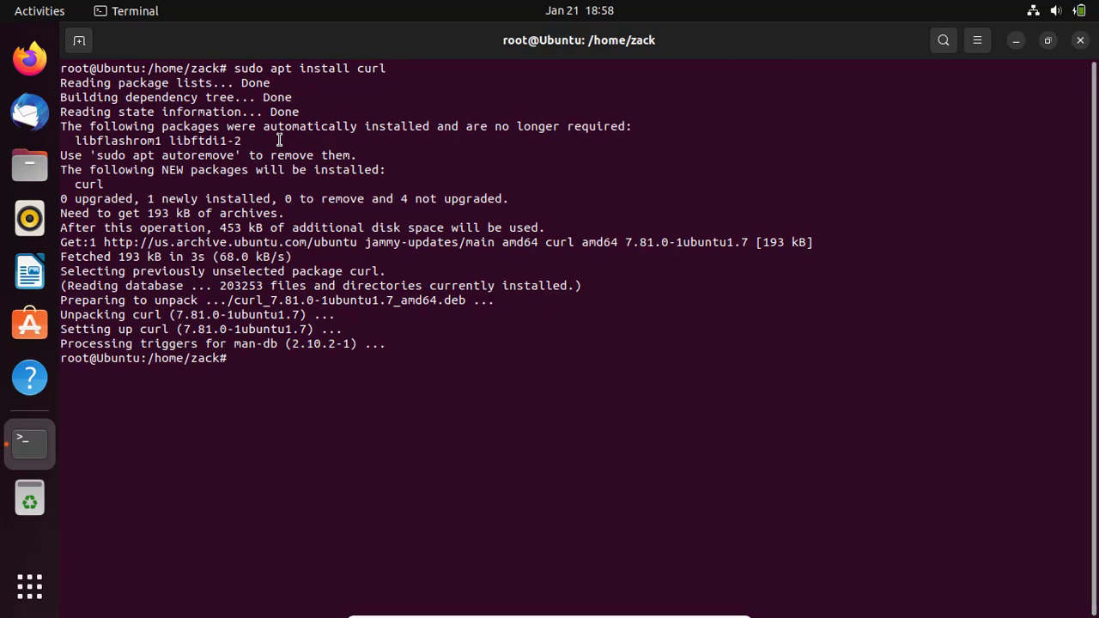
text(c)
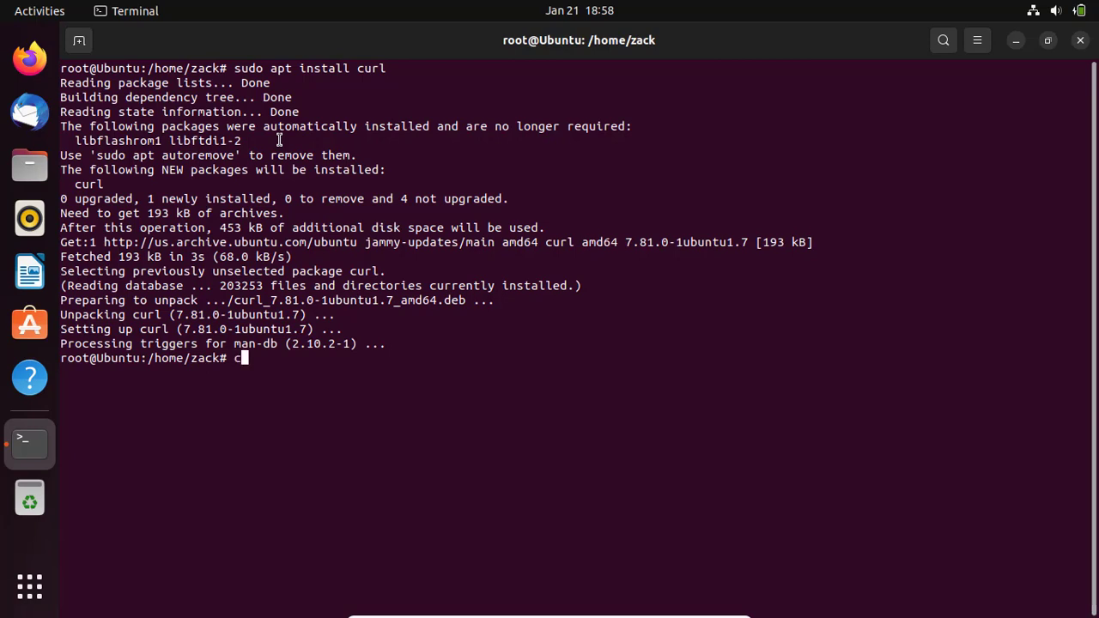
text(lear)
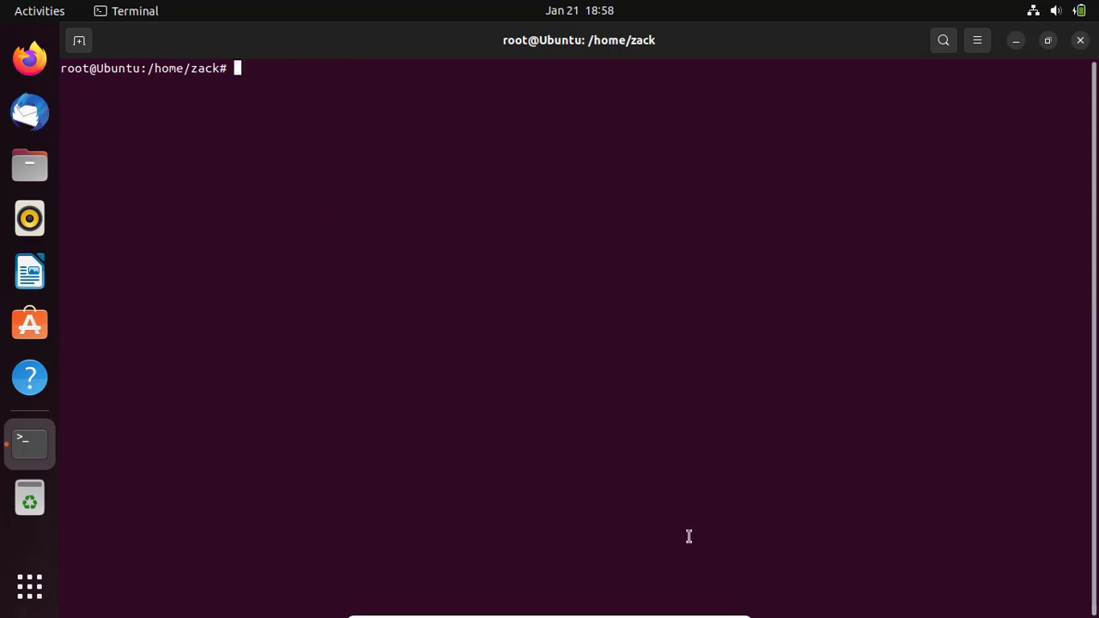
- Add Yarn's signing key via curl piped to apt-key, install yarn answering y, and clear
text(curl -sL https://dl.yarnpkg.com/debian/pubkey.gpg | sudo apt-key add -)
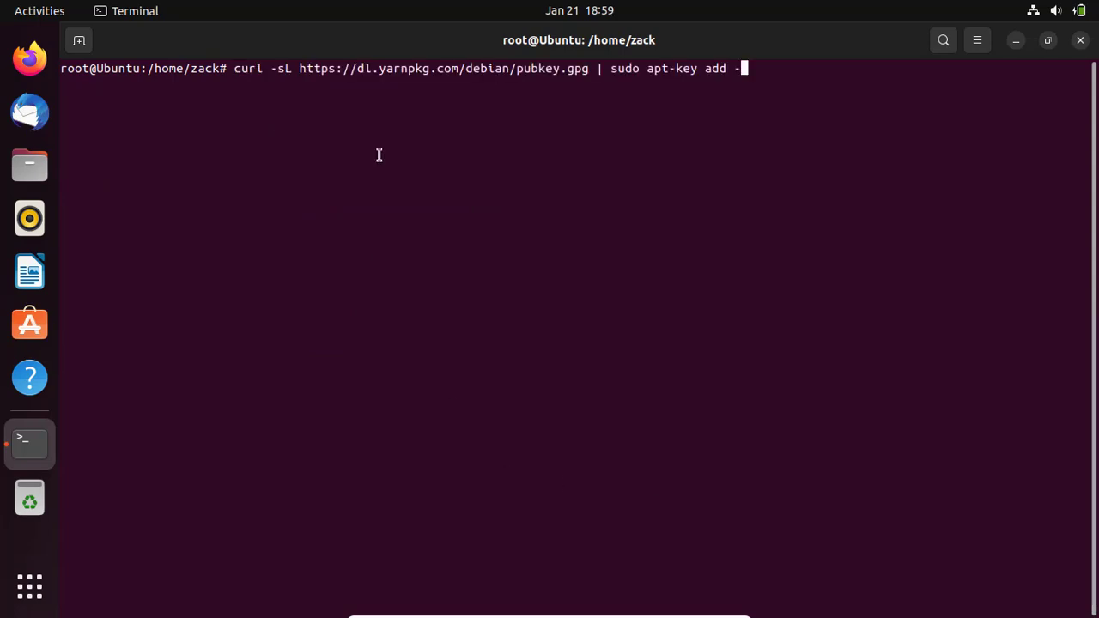
key(Return)
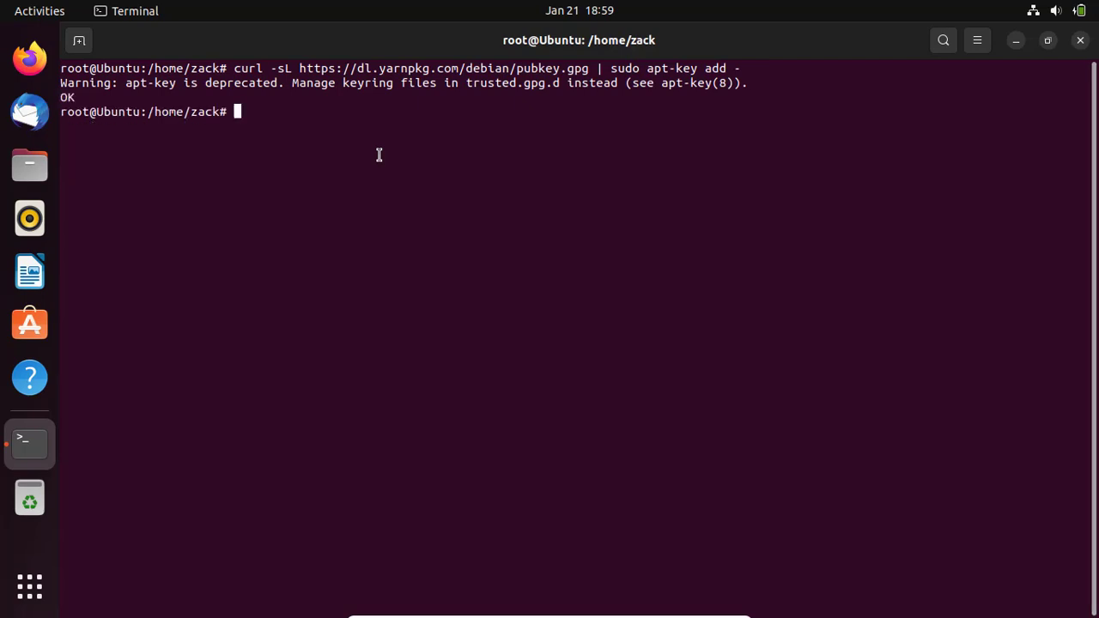
mouse_move(749, 518)
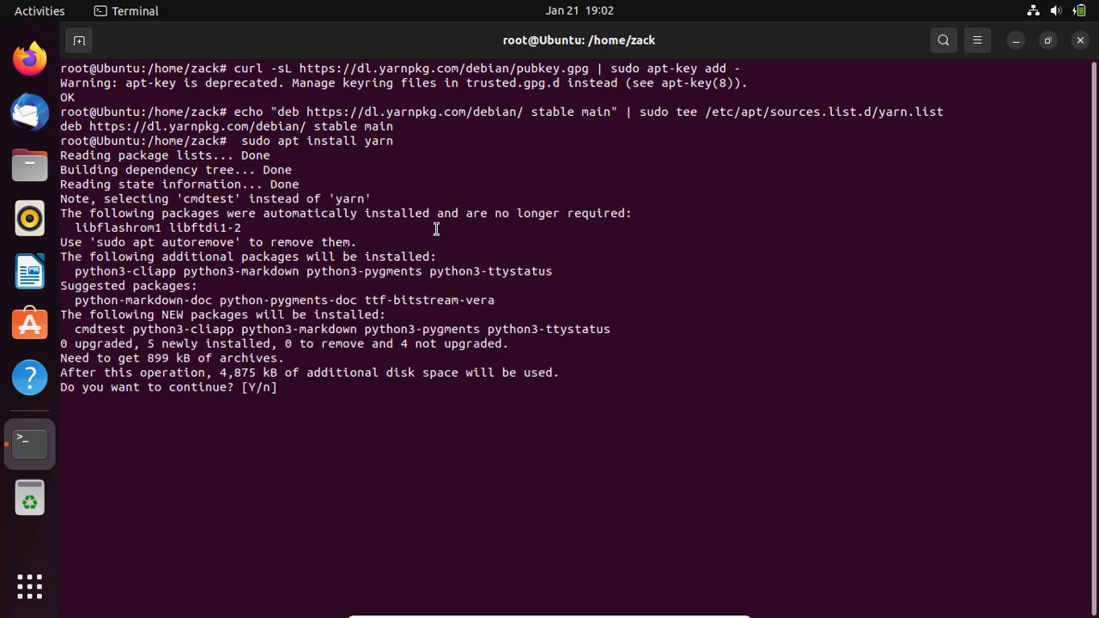
text(y)
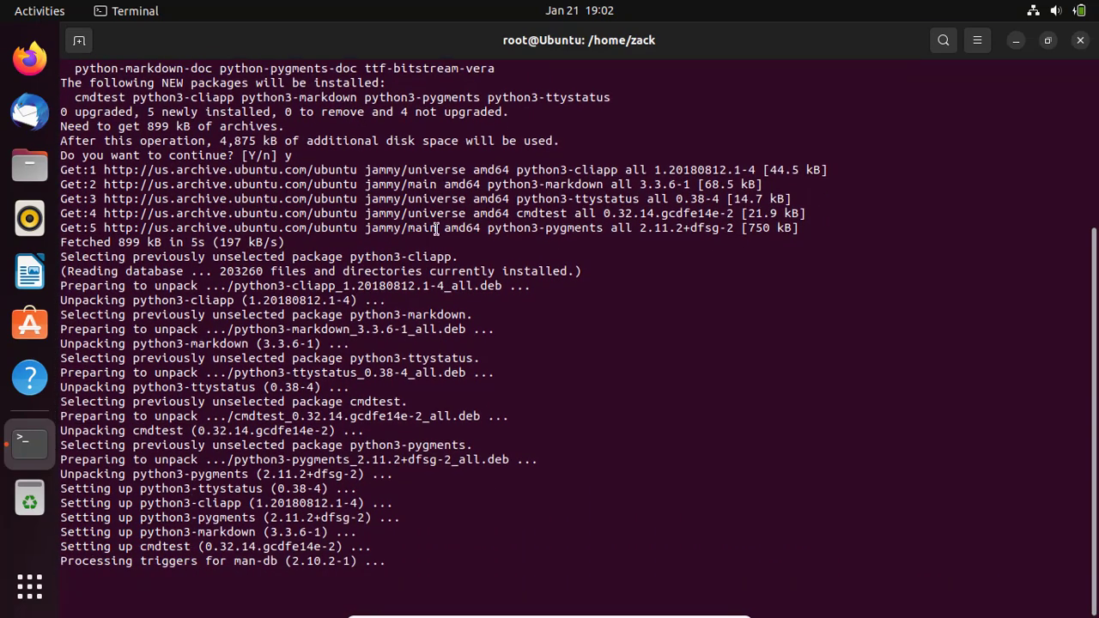
text(cle)
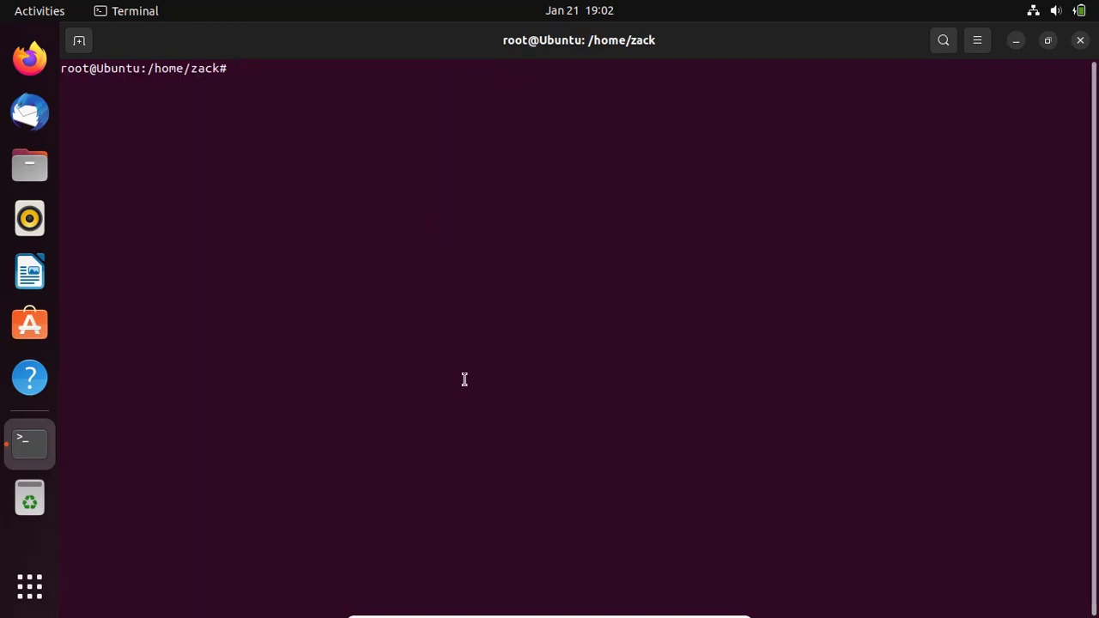
- Run 'yarn --version', which reports 1.22.19
text(ya)
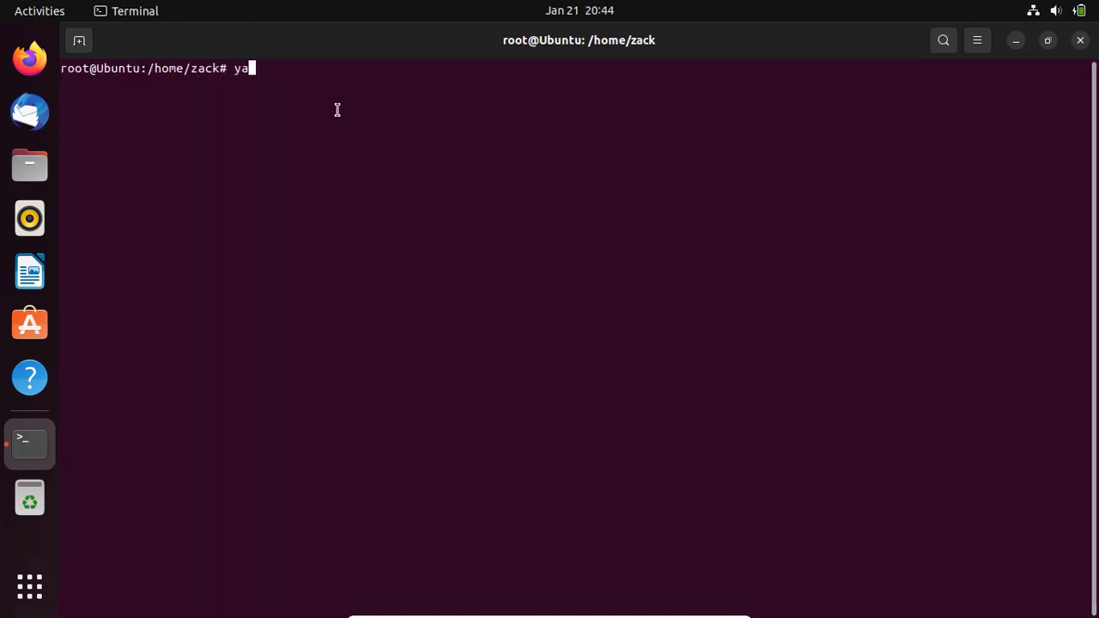
text(rn)
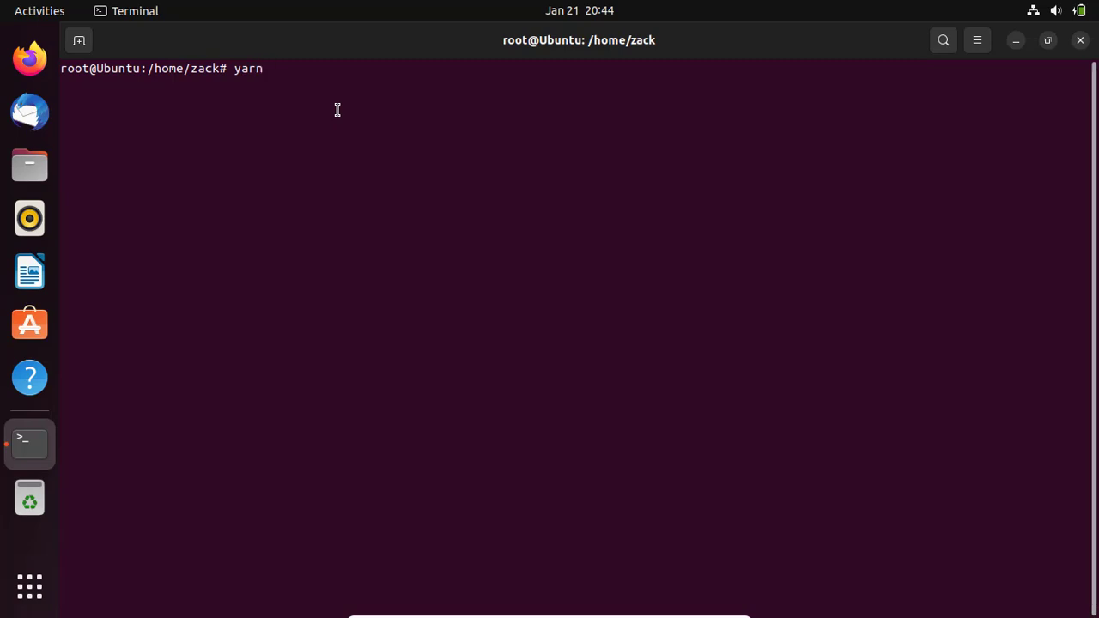
text(--vers)
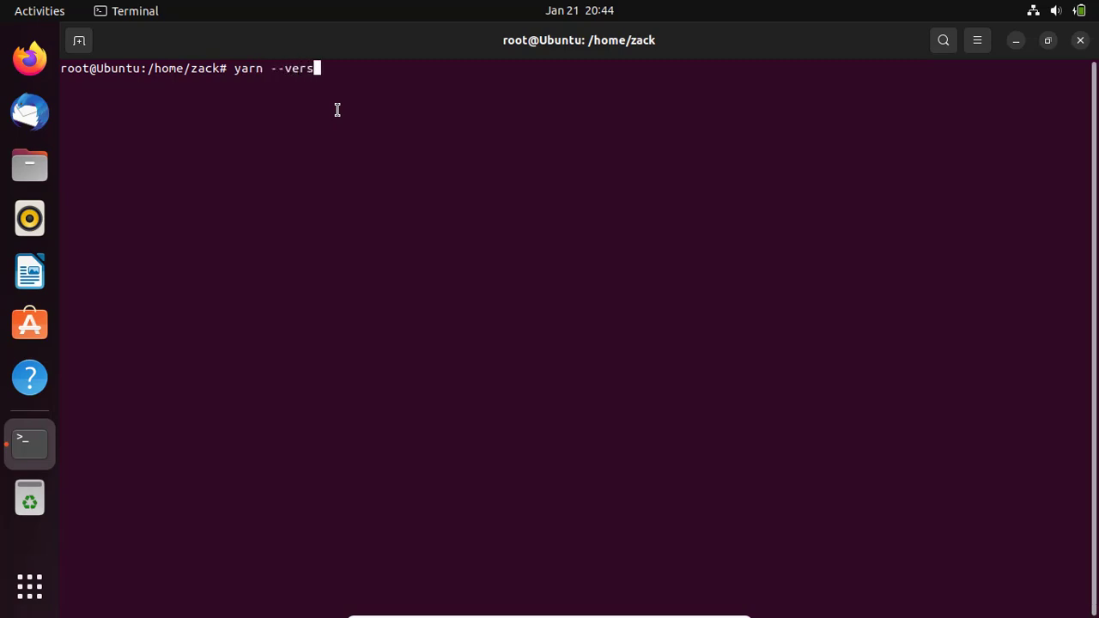
text(ion)
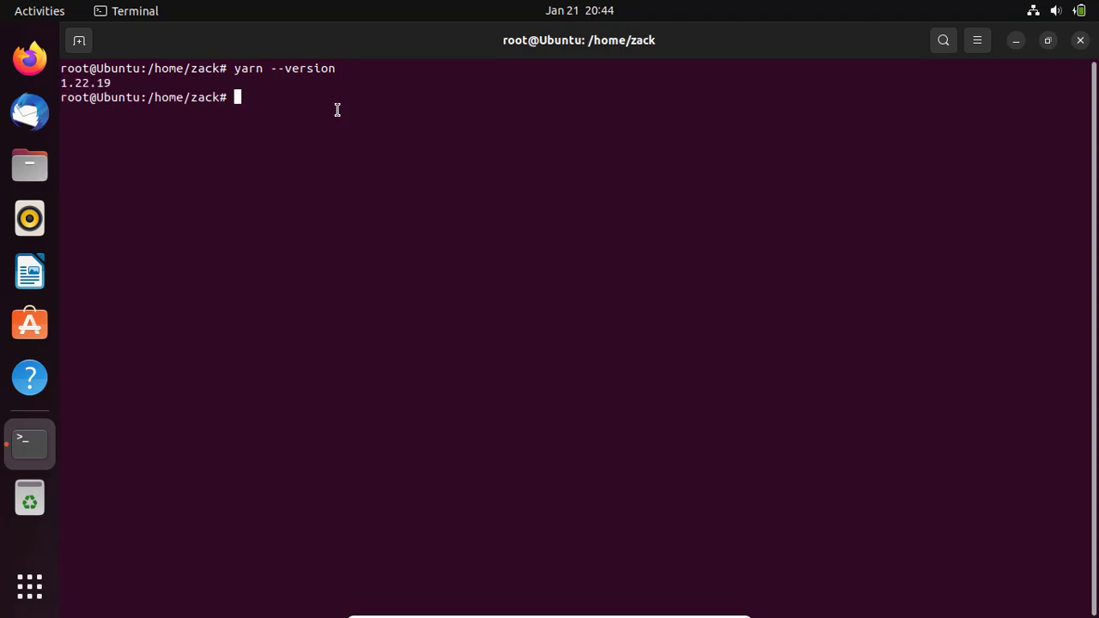
- Run 'yarn help' and scroll through the full list of options and commands
text(y)
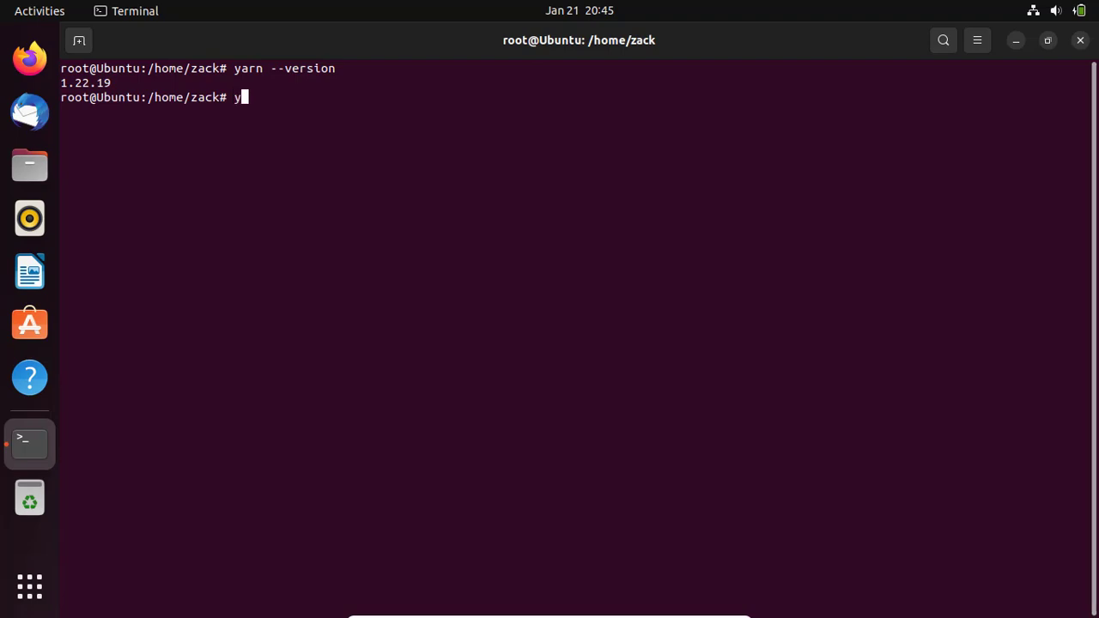
text(arn)
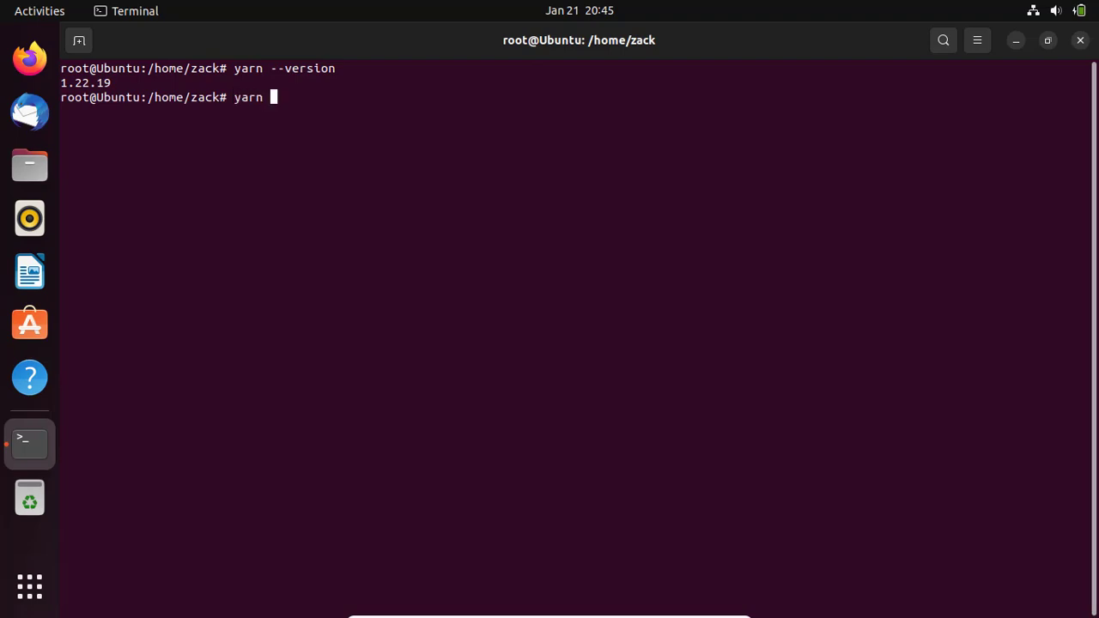
text(hel)
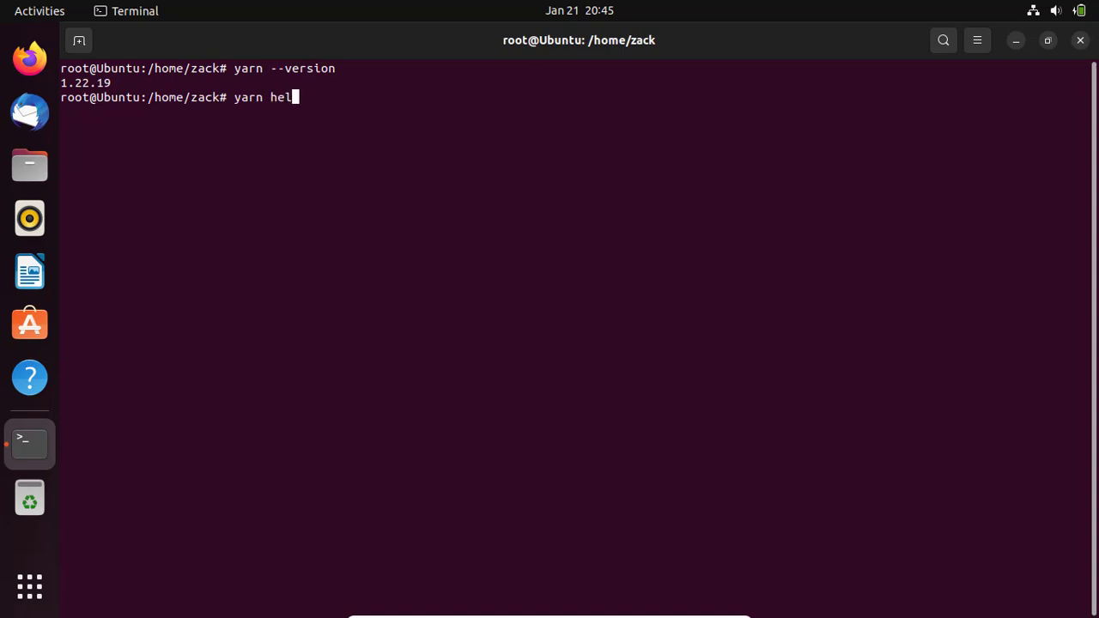
text(p)
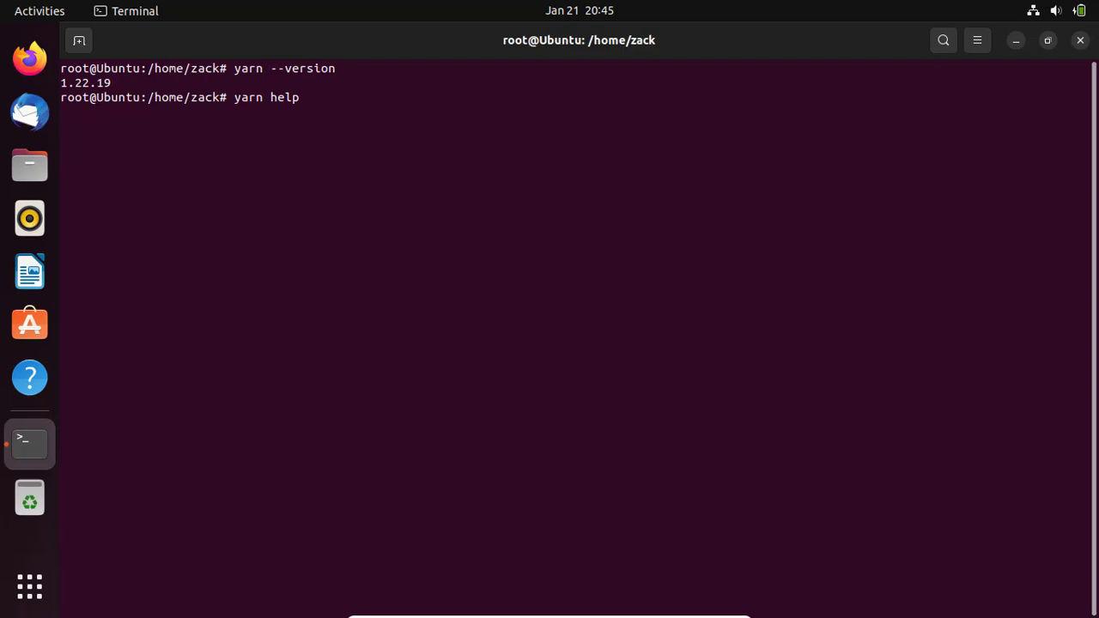
key(Return)
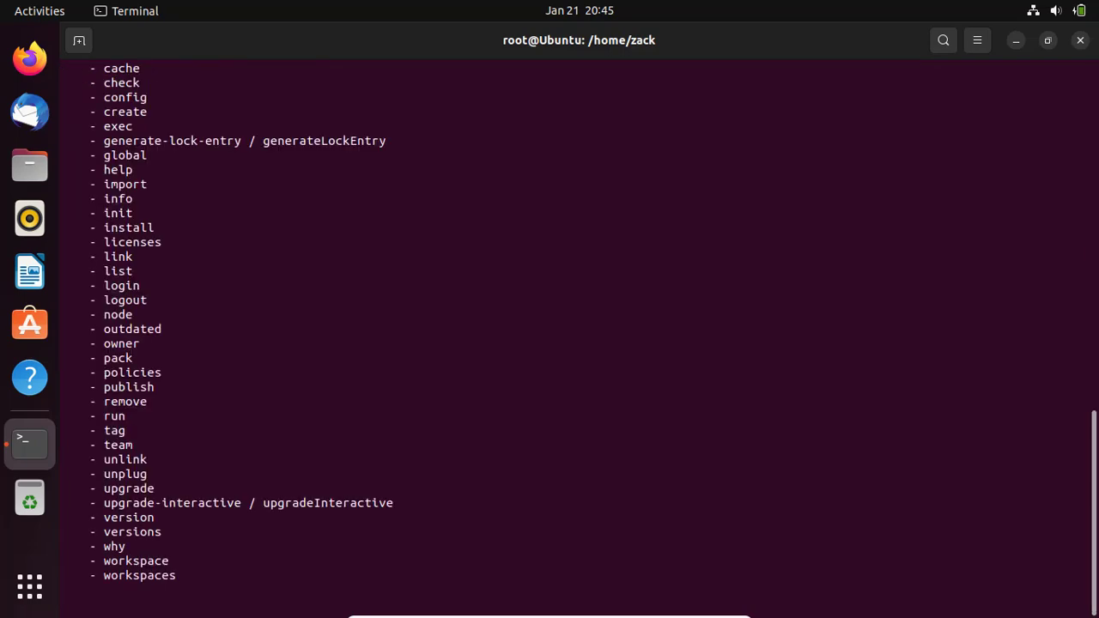
scroll(down, 3)
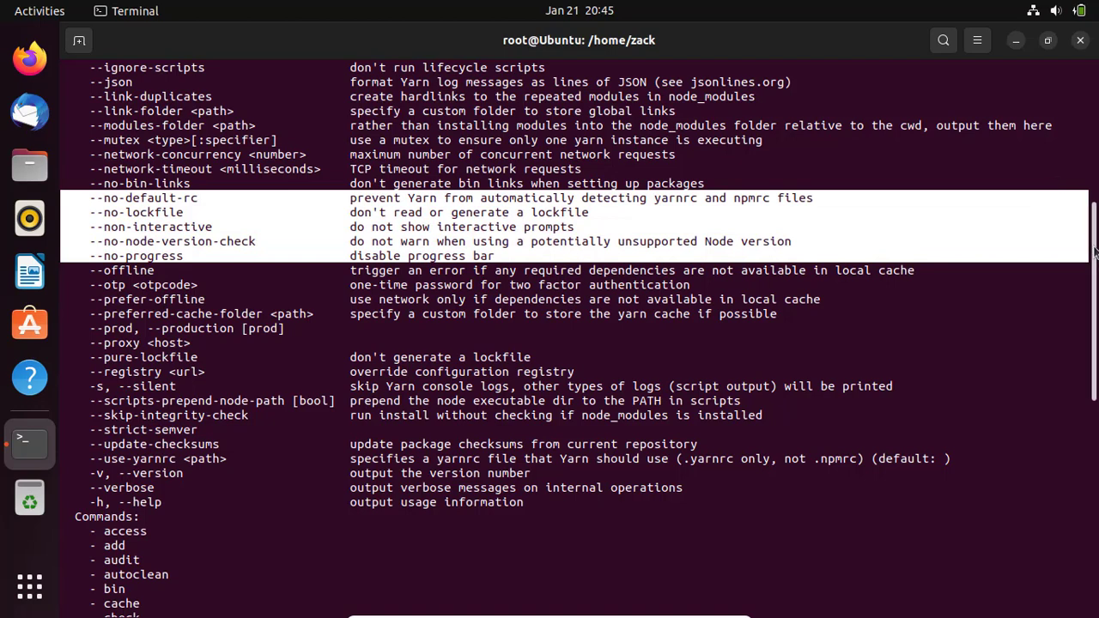
scroll(down, 3)
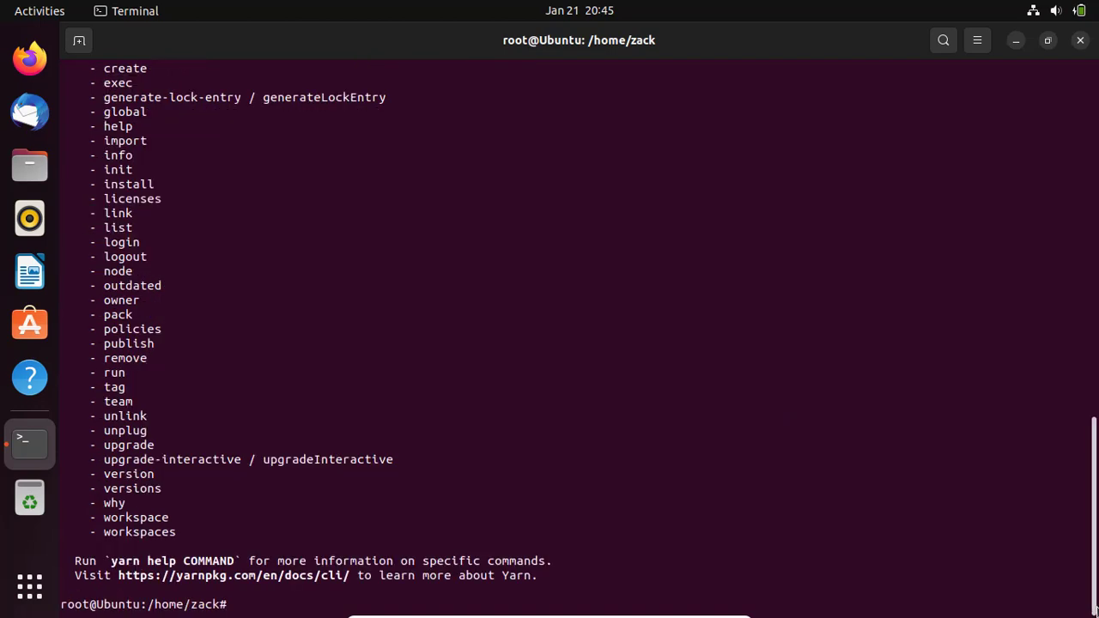
- Clear the screen and begin typing a new 'yarn' command
text(clear)
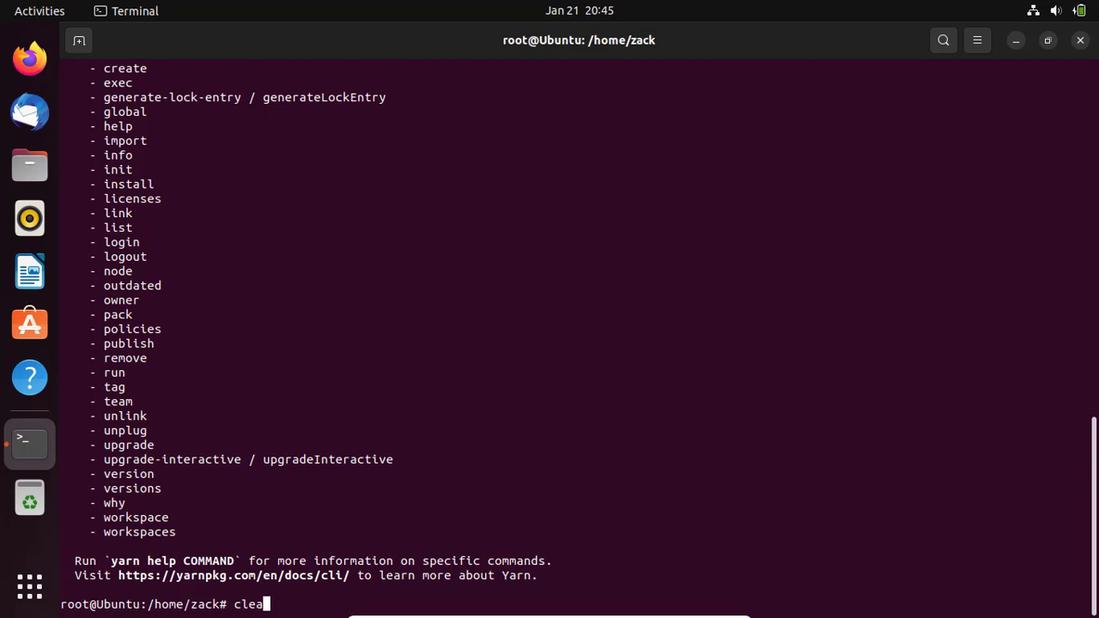
key(Return)
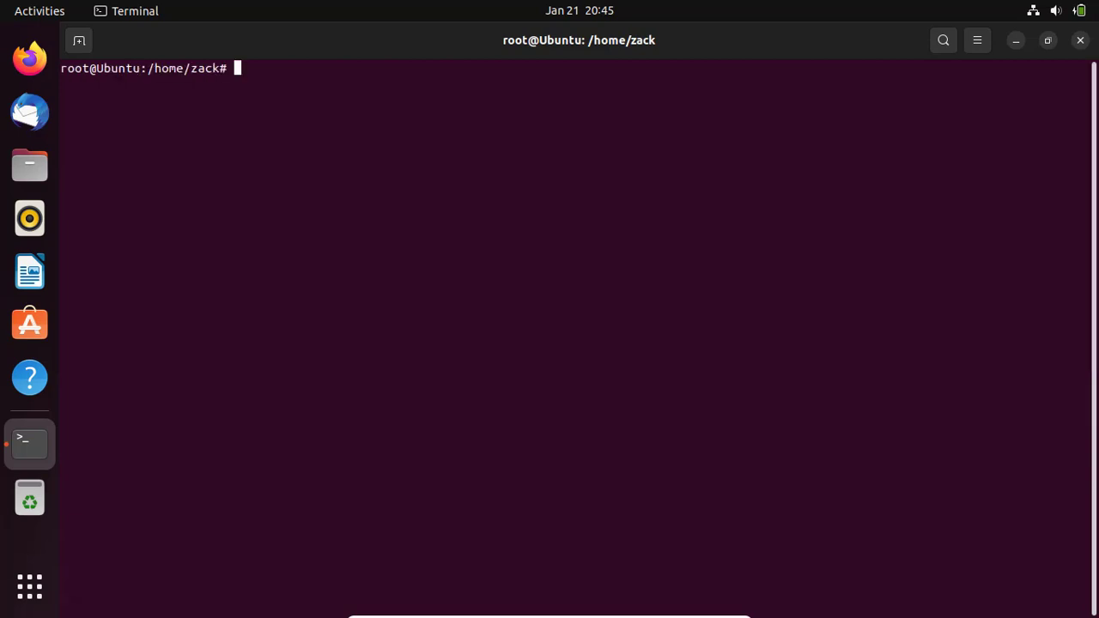
text(yarn)
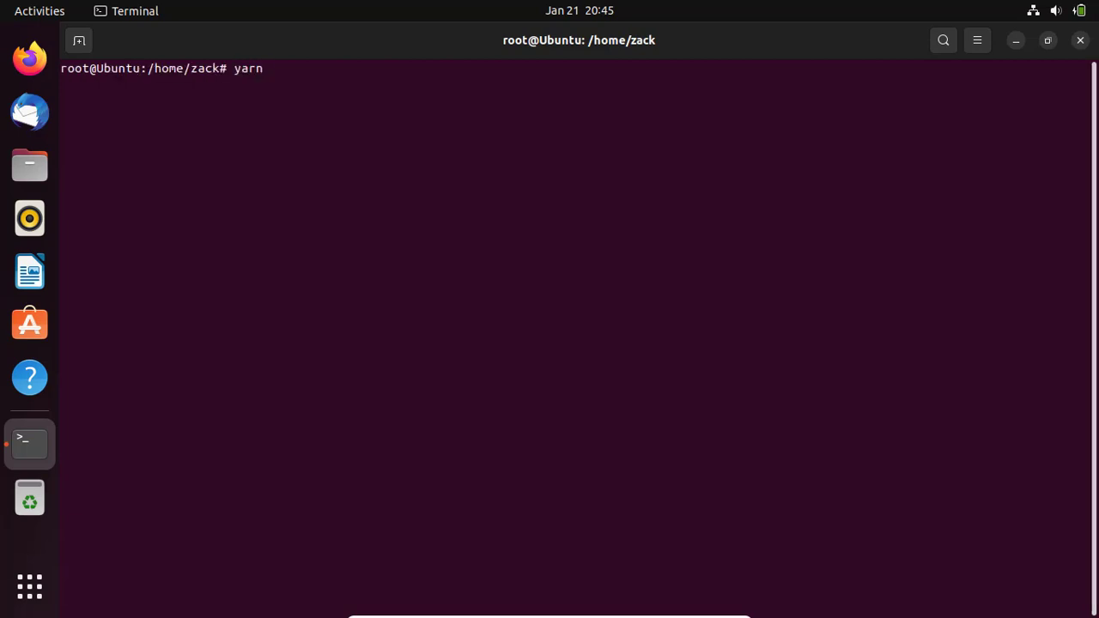